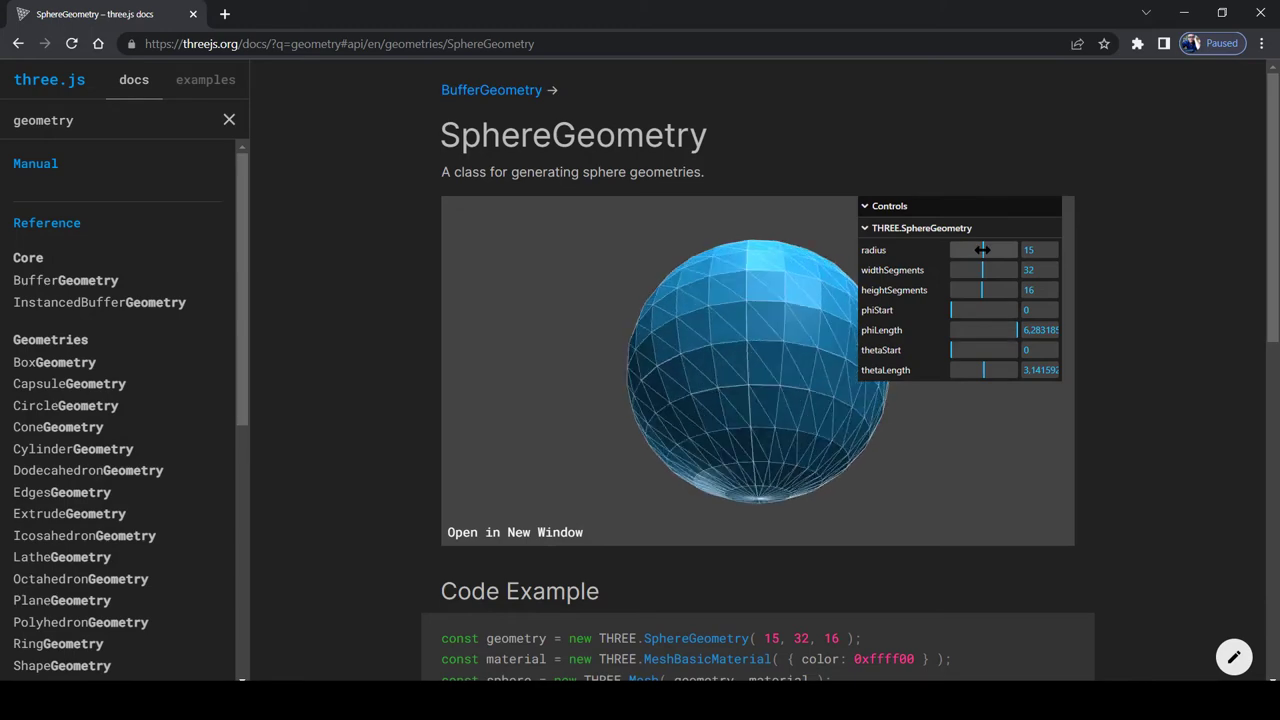
Step: Vary the sphere radius down and back up to about 14.3, then raise widthSegments to 37
left_click_drag(984, 248, 960, 248)
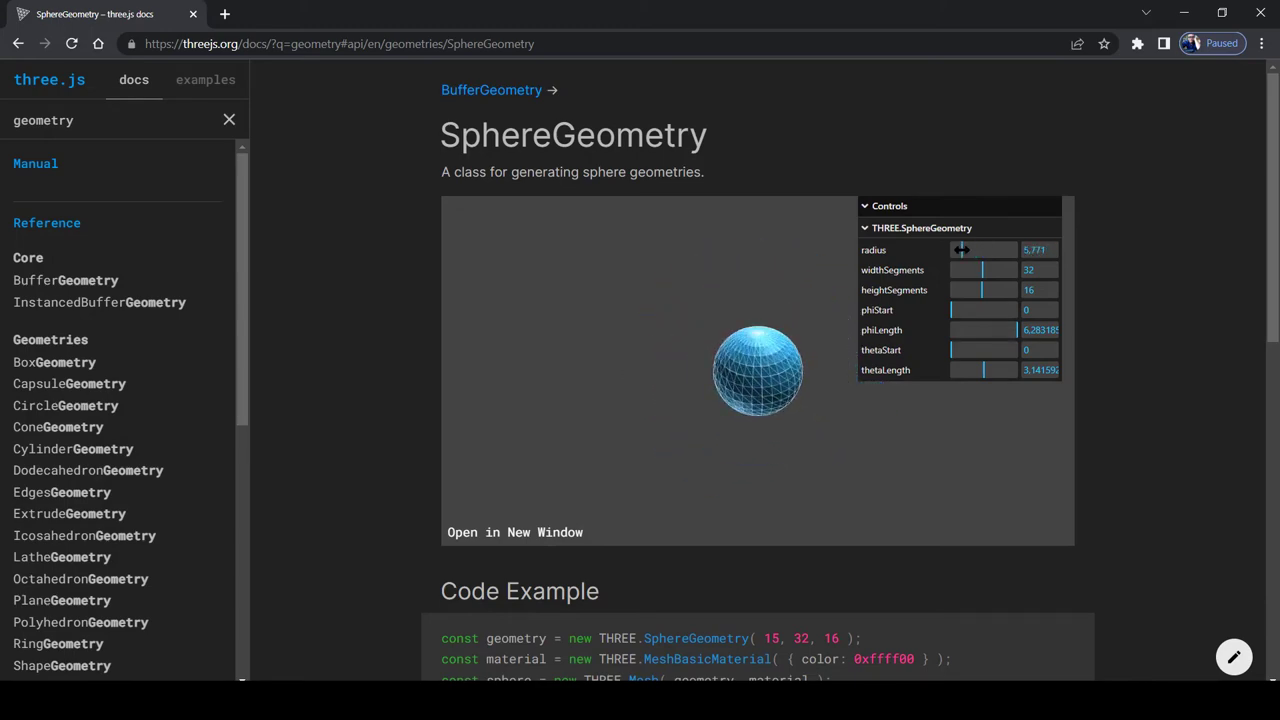
left_click_drag(960, 248, 984, 248)
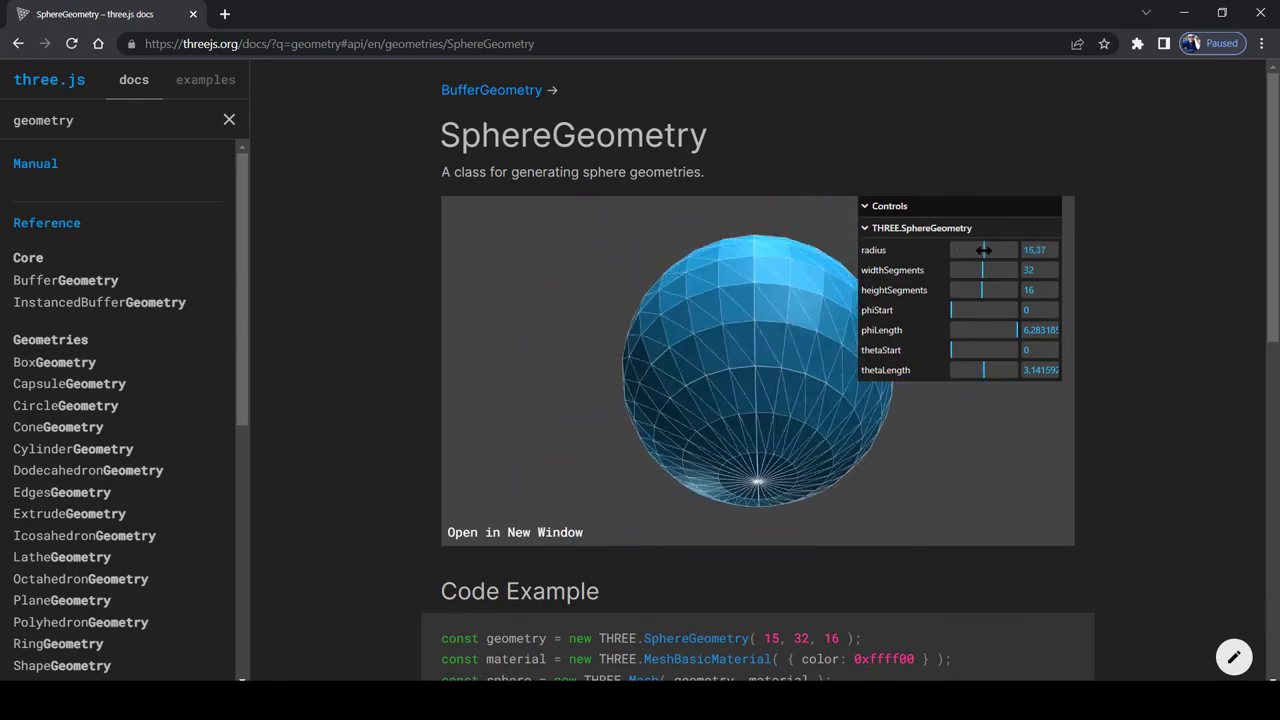
left_click_drag(980, 270, 1004, 270)
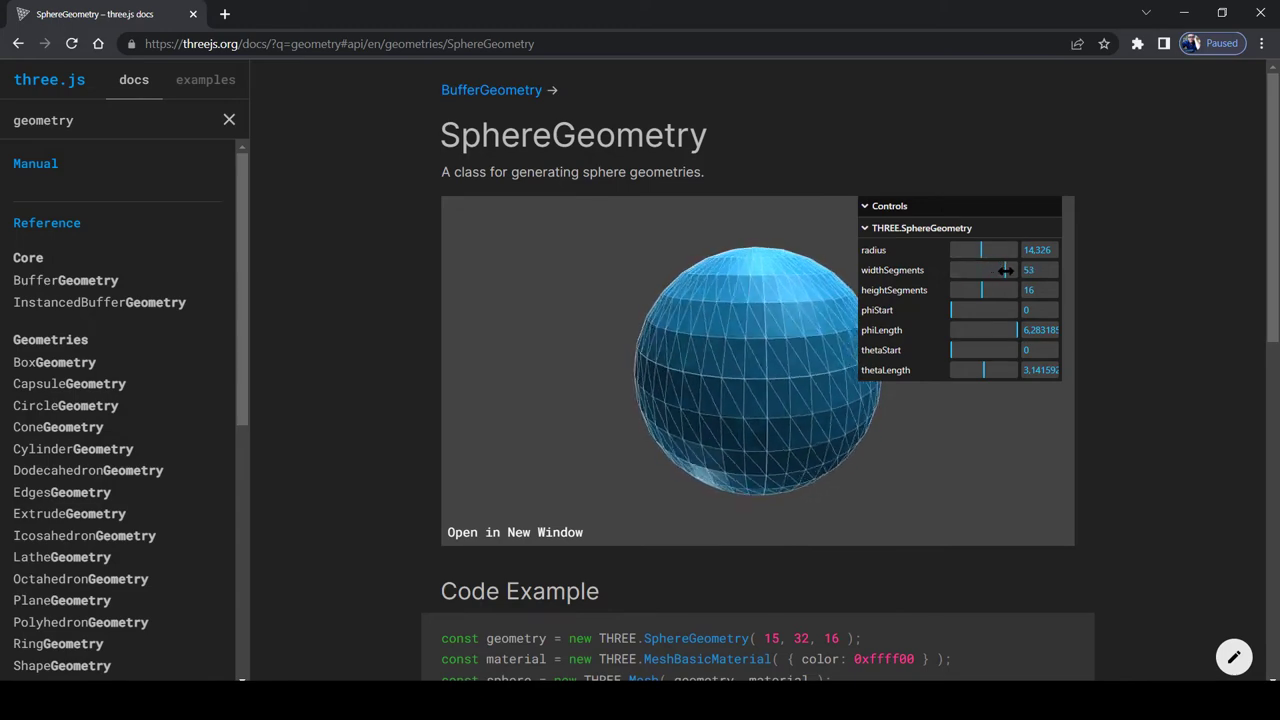
left_click_drag(984, 288, 1010, 288)
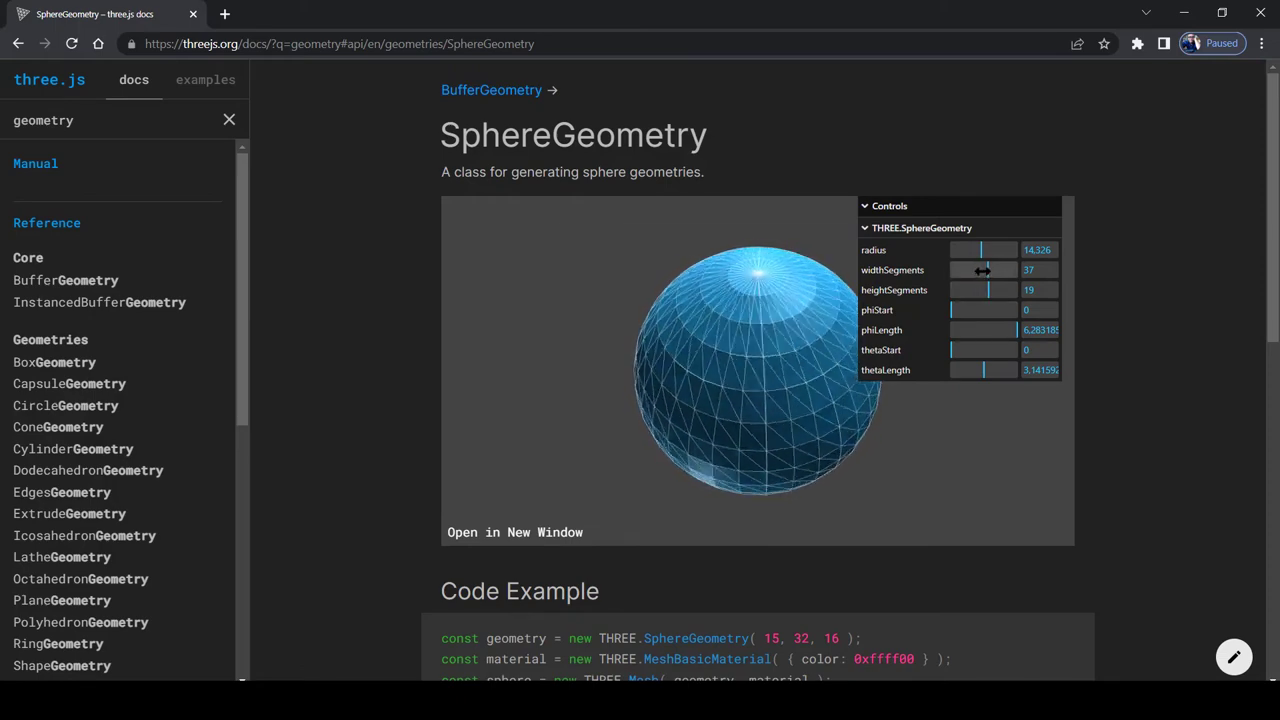
Step: Drag widthSegments fully left so the sphere collapses into a pointed wedge
left_click_drag(982, 270, 944, 270)
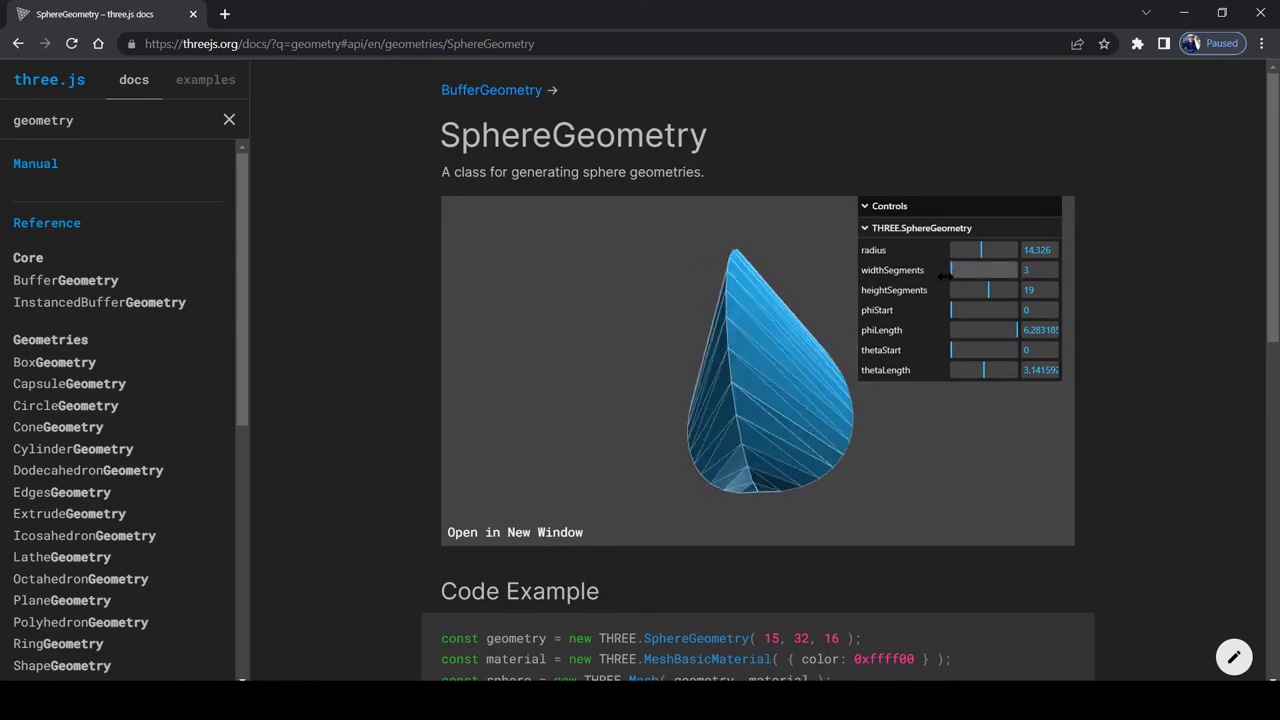
left_click_drag(1000, 290, 950, 290)
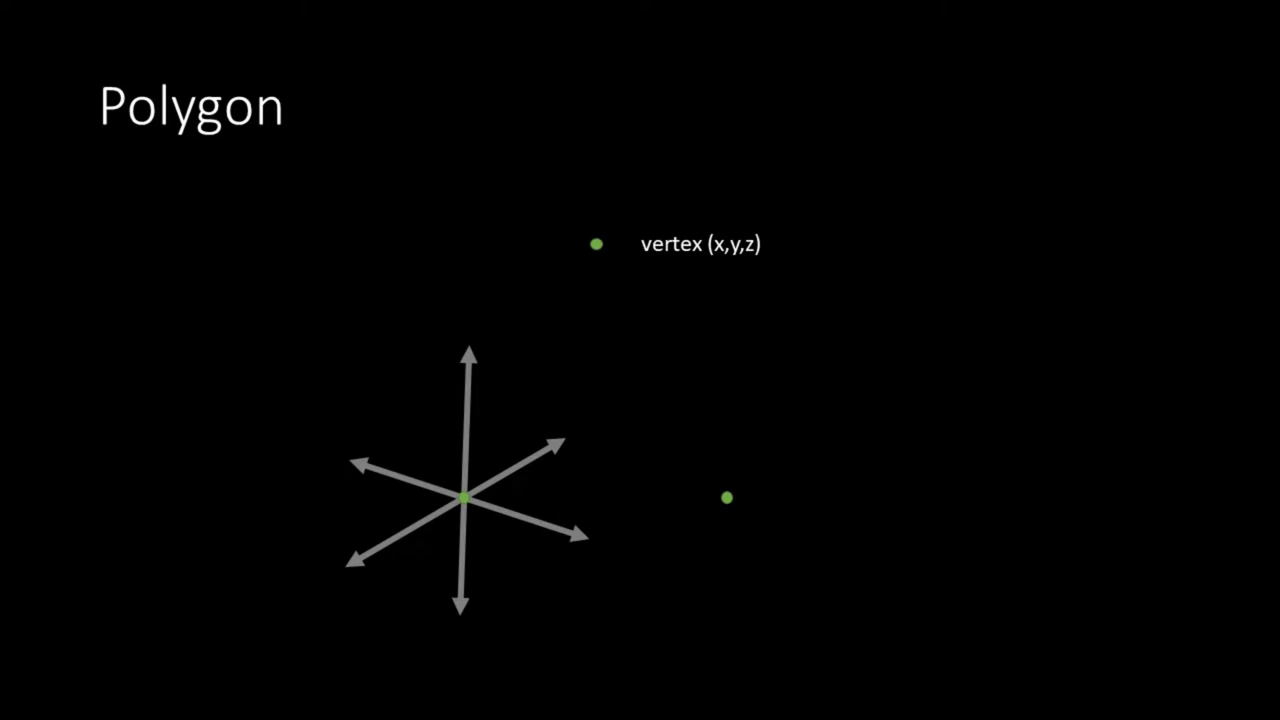
Step: Advance the Polygon slide to reveal the vertex labelled (x,y,z) with axis arrows
key("Right")
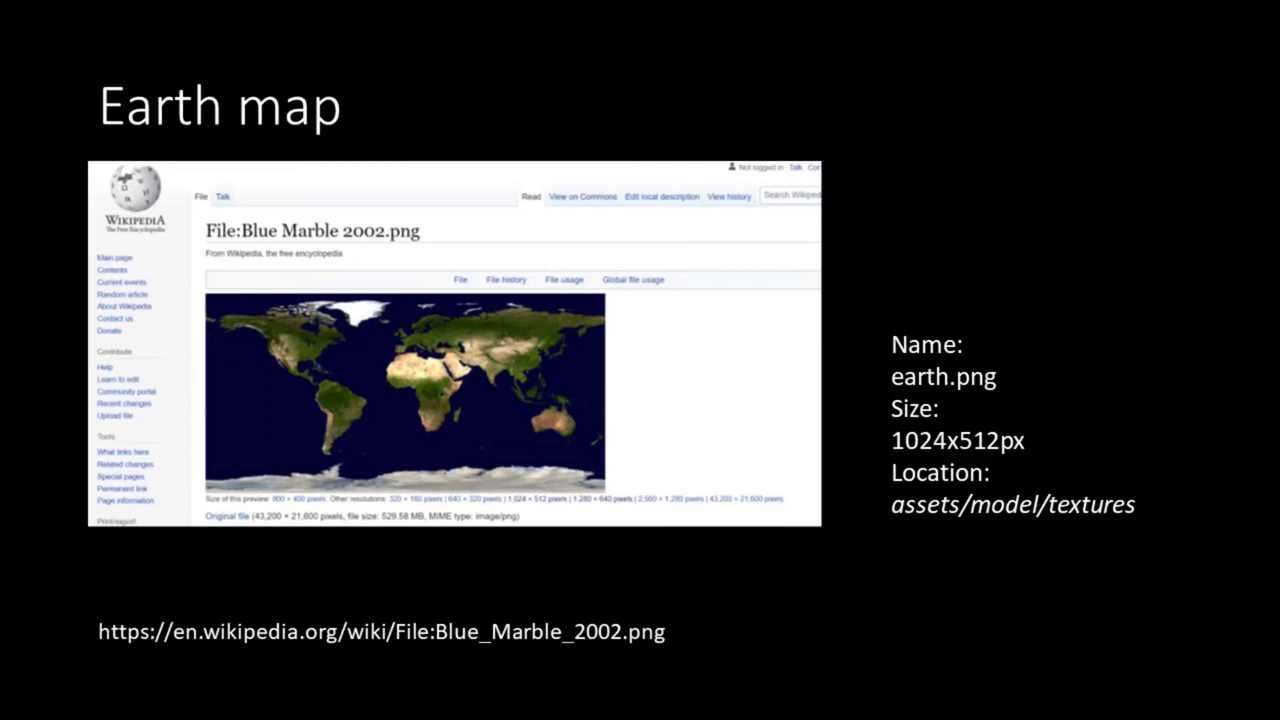